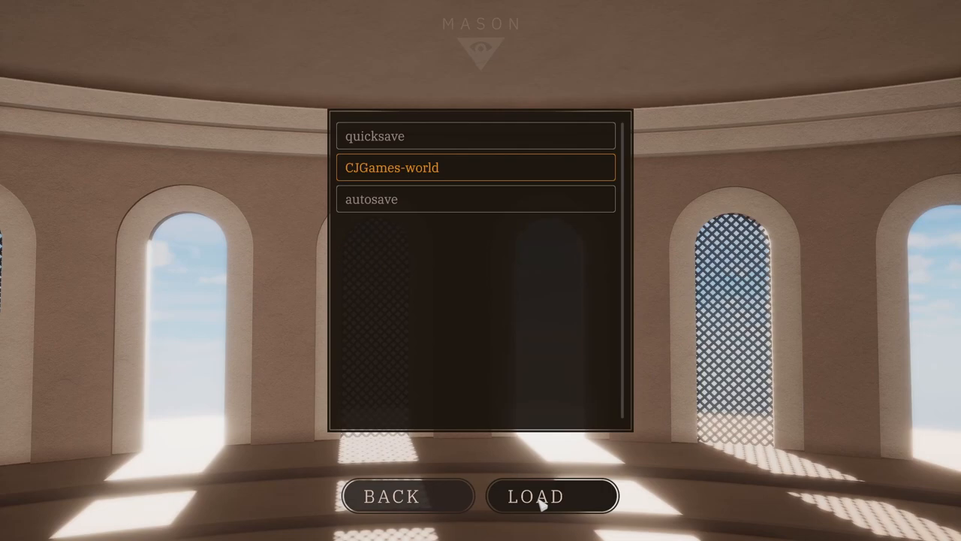
Load the CJGames-world save with the columned, walled-roof building
left_click(544, 496)
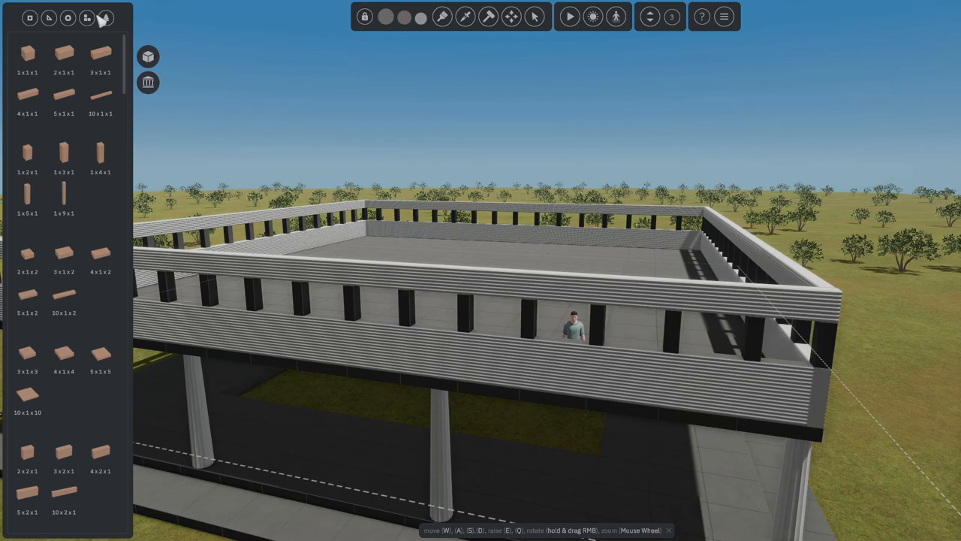
left_click(114, 17)
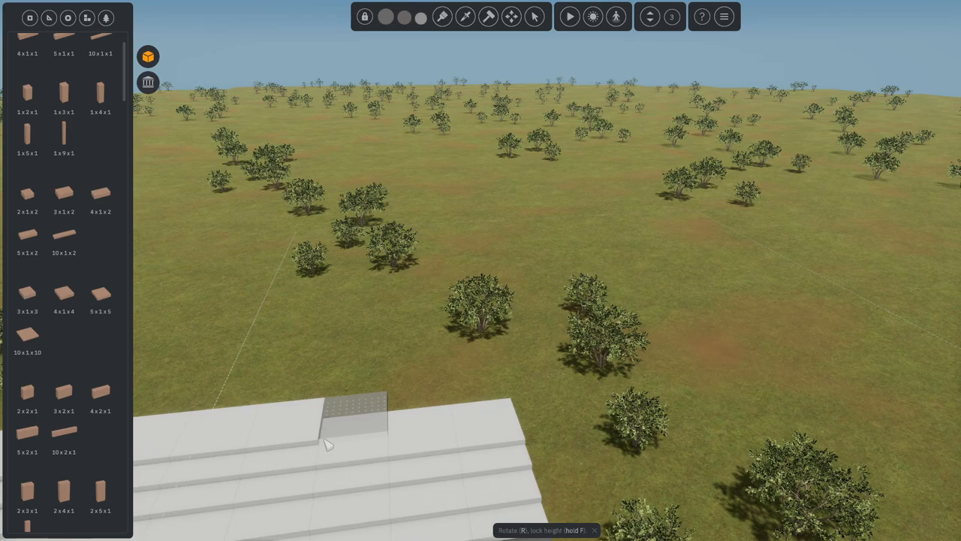
Paint the broad staircase's steps dark grey with yellow-edged treads
left_click(440, 17)
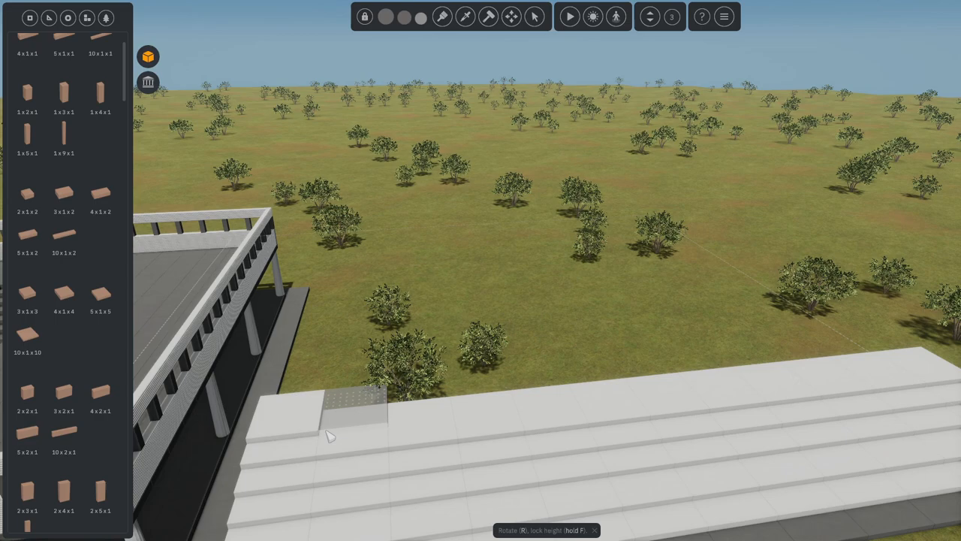
left_click(463, 17)
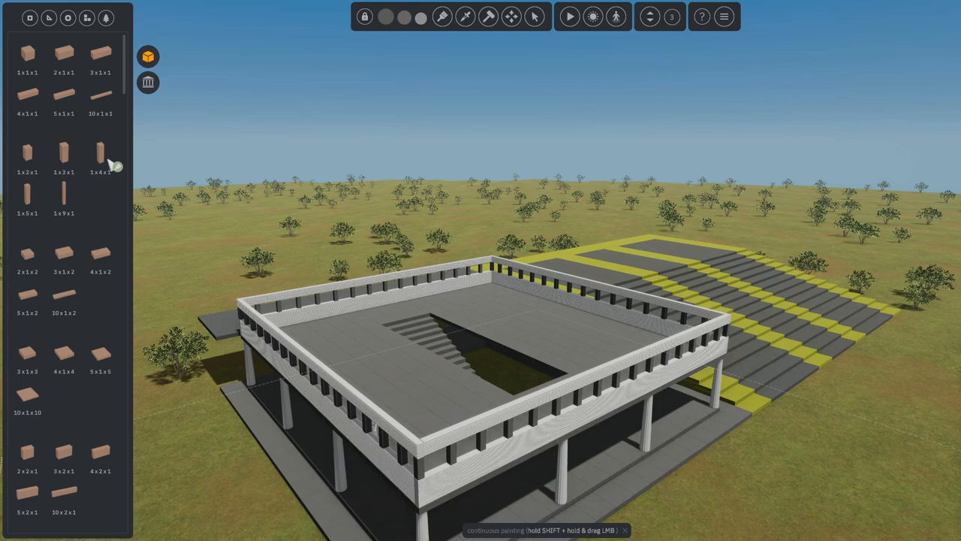
Extend the grey staircase down to the grass with wide yellow stripes and borders
scroll("down", 3)
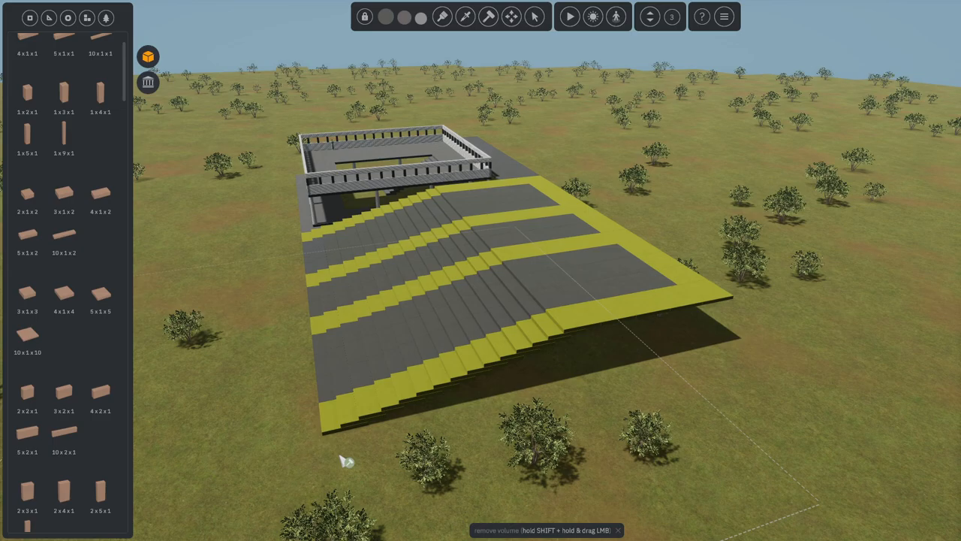
left_click_drag(345, 462, 116, 154)
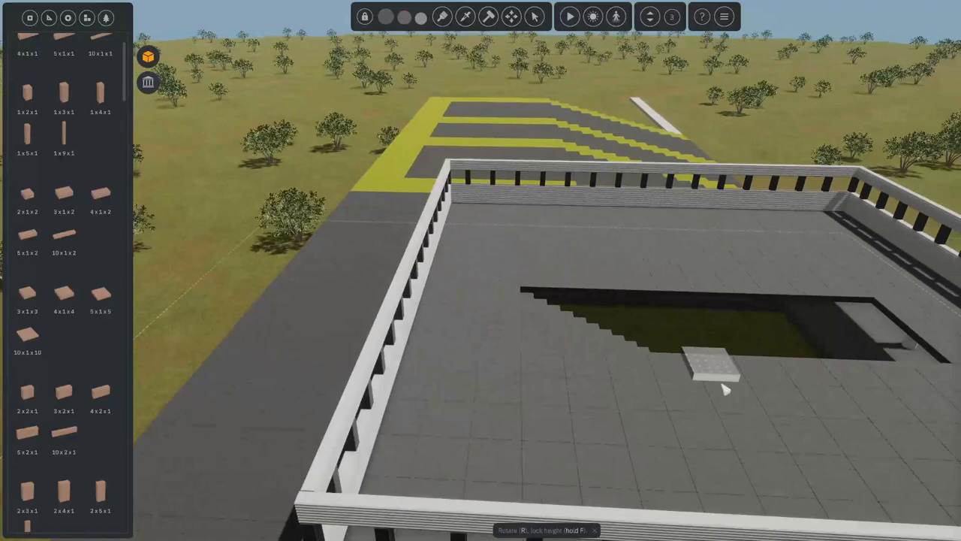
Lay a small patch of white tiles by the grey border at the staircase foot
scroll("down", 3)
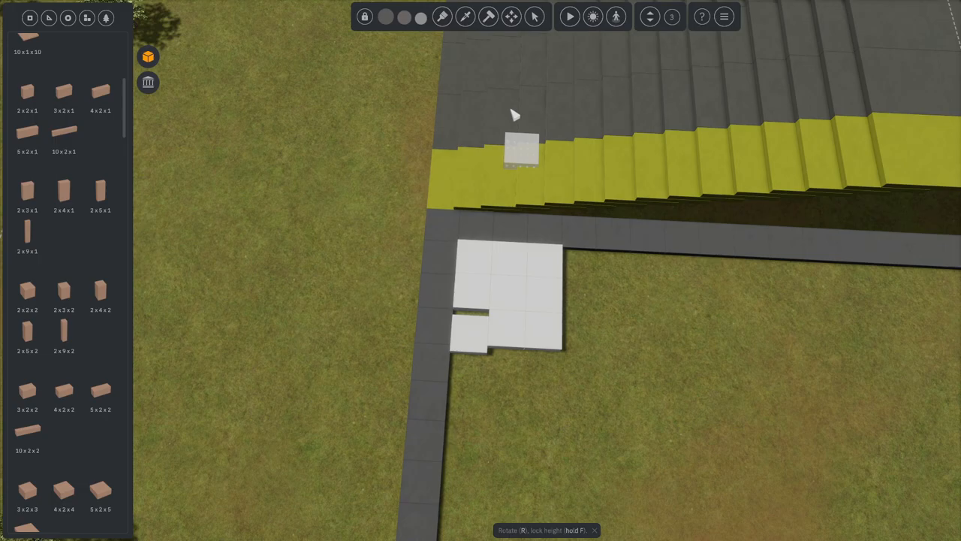
Pave a long strip of white 2x2x1 tiles inside the grey border
left_click(484, 17)
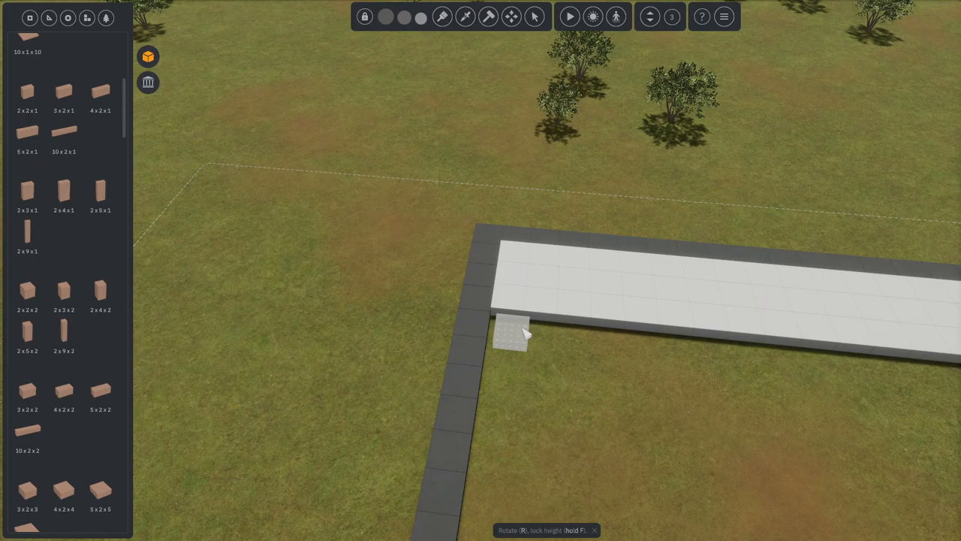
Add more tiles along the grey border, widening the paved expanse beyond the plaza
left_click(514, 334)
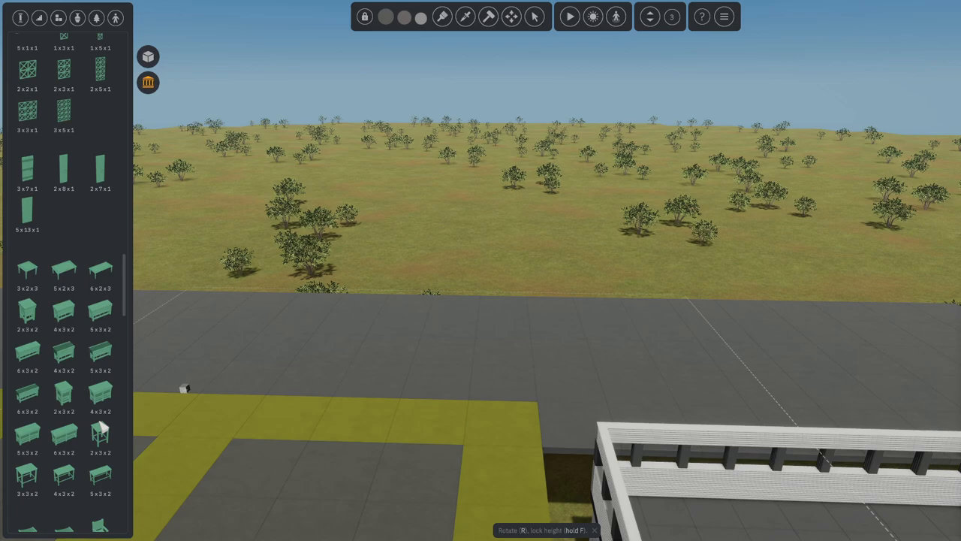
scroll("down", 3)
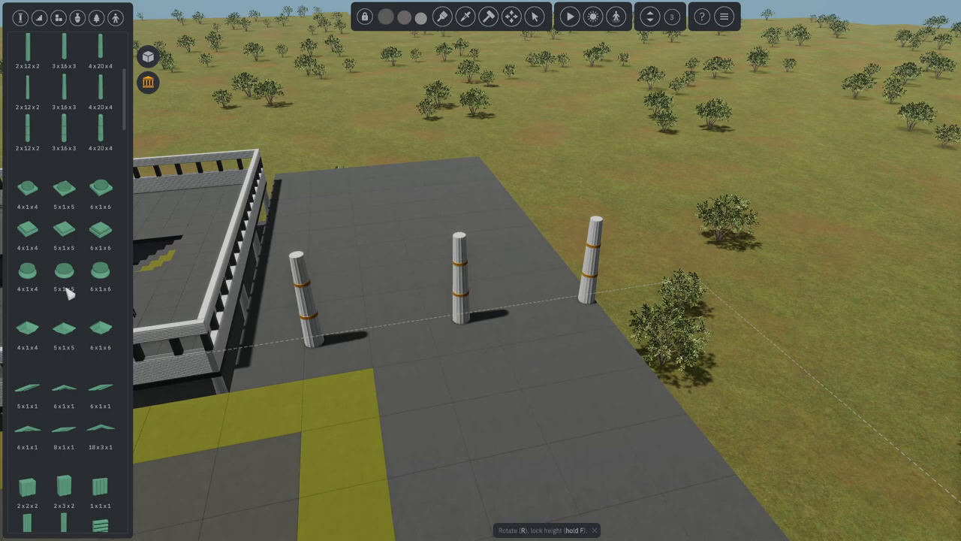
Place a white segmented column at the plaza edge on the grey paving
scroll("down", 3)
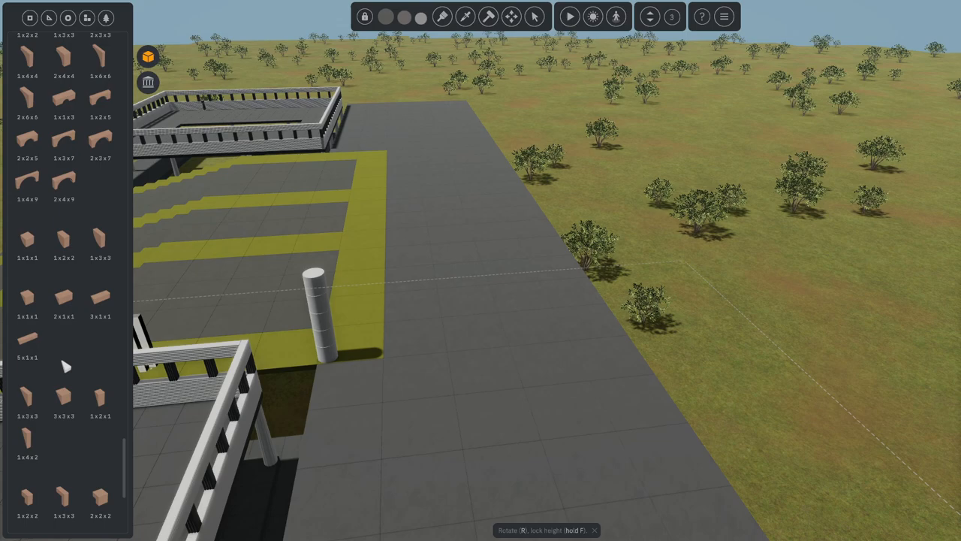
Keep a single white column standing beside the yellow-striped stairs
scroll("down", 3)
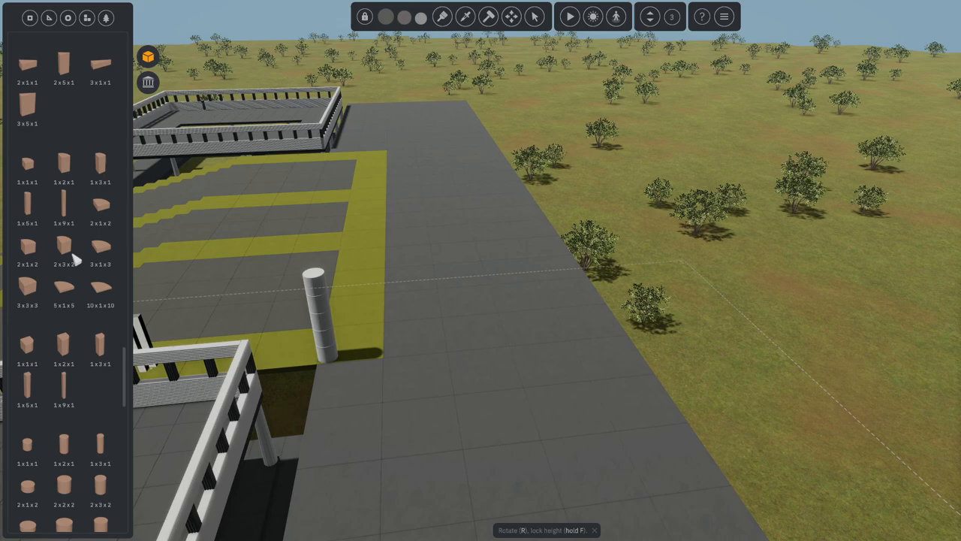
Swap the cylinder column for a slim rectangular block from the catalog
scroll("down", 3)
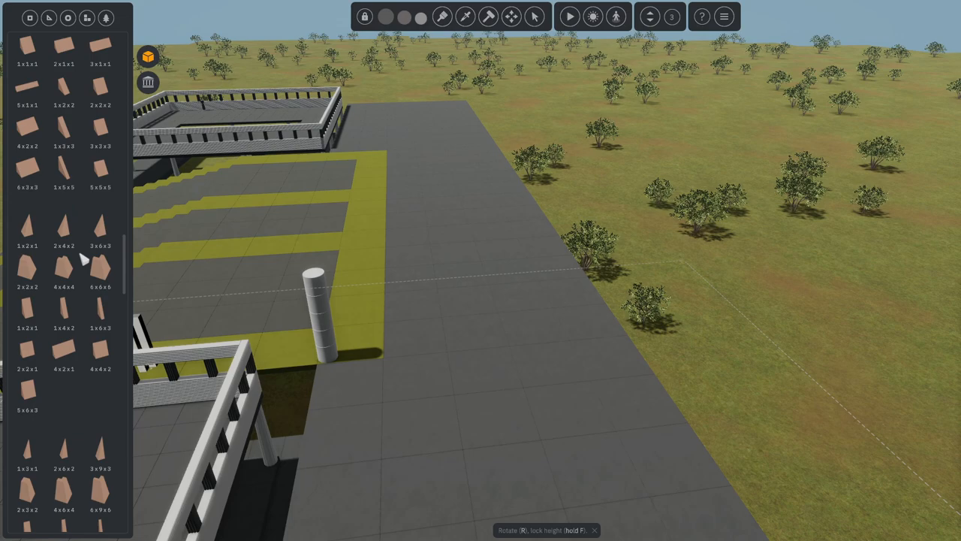
scroll("down", 3)
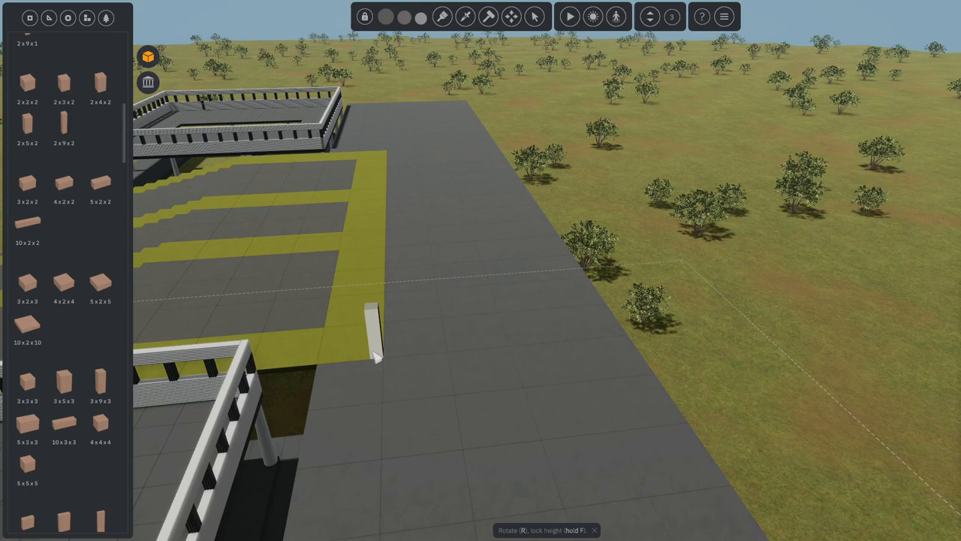
Scale the square pillar tall and place skeleton and robed figures beside it
left_click(115, 17)
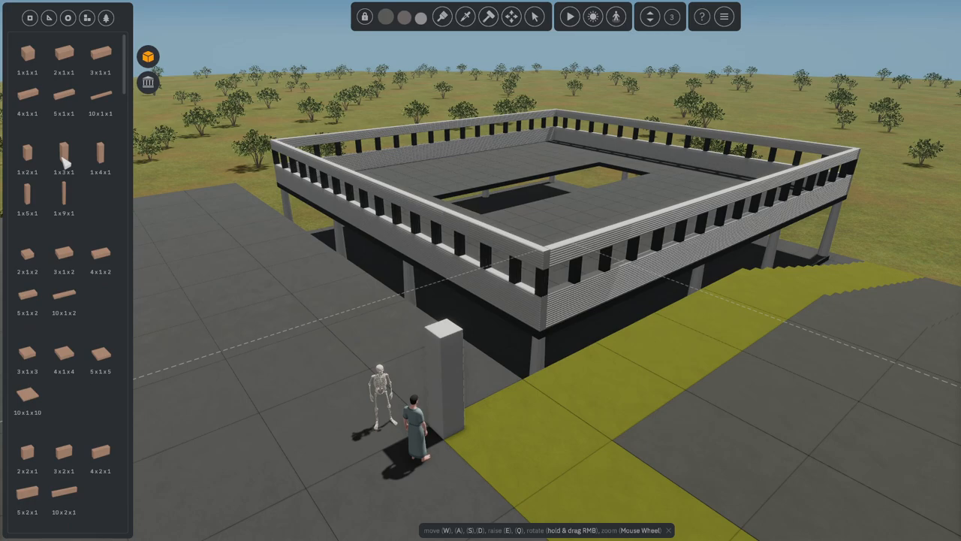
scroll("down", 3)
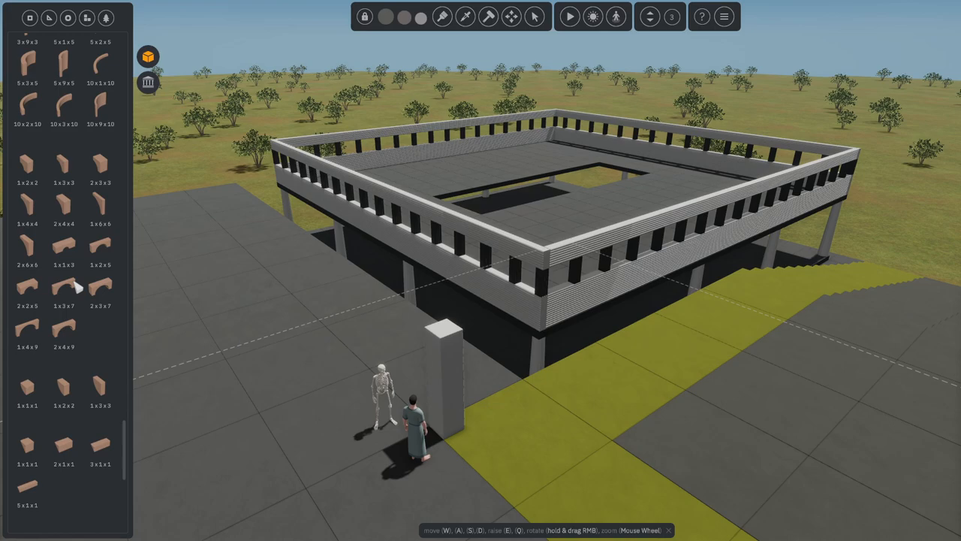